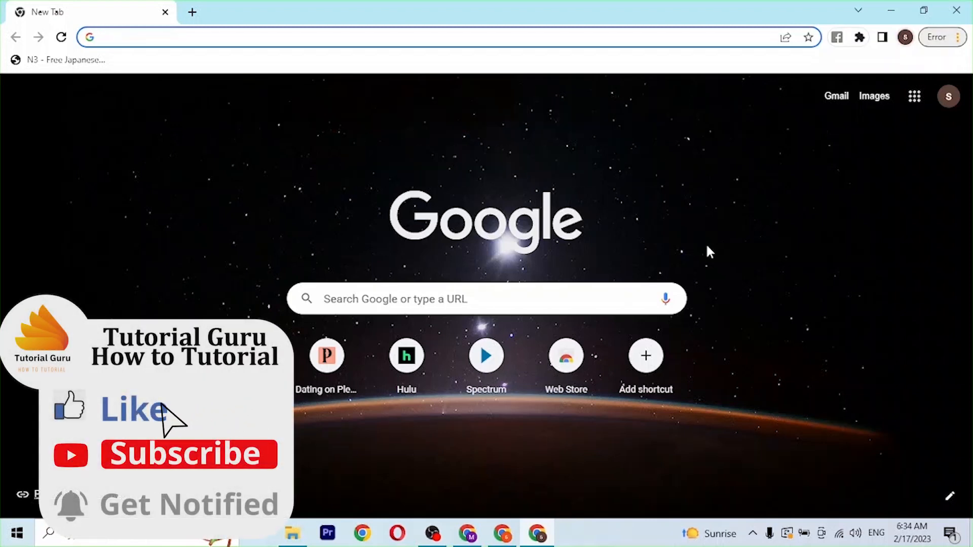
mouse_move(81, 468)
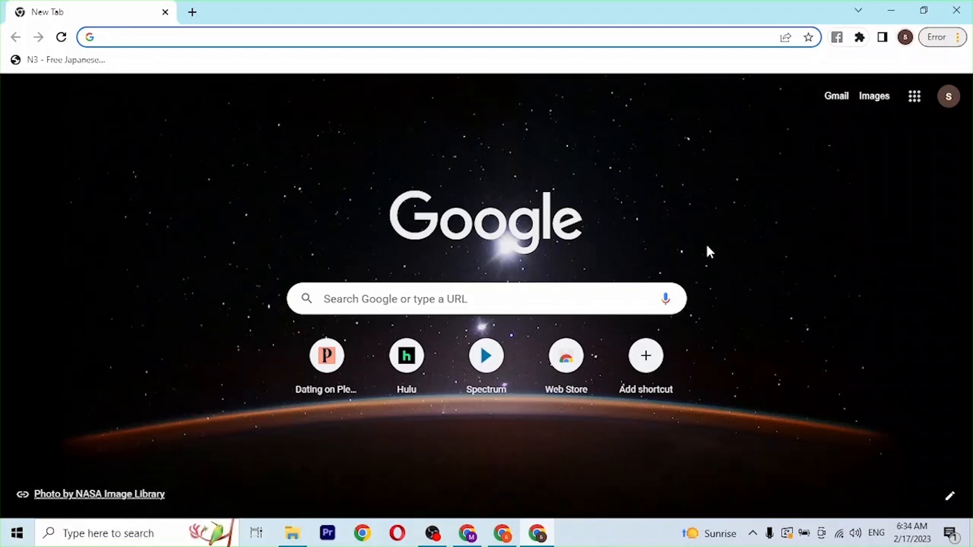
Focus the empty address bar on Chrome's new tab
left_click(435, 36)
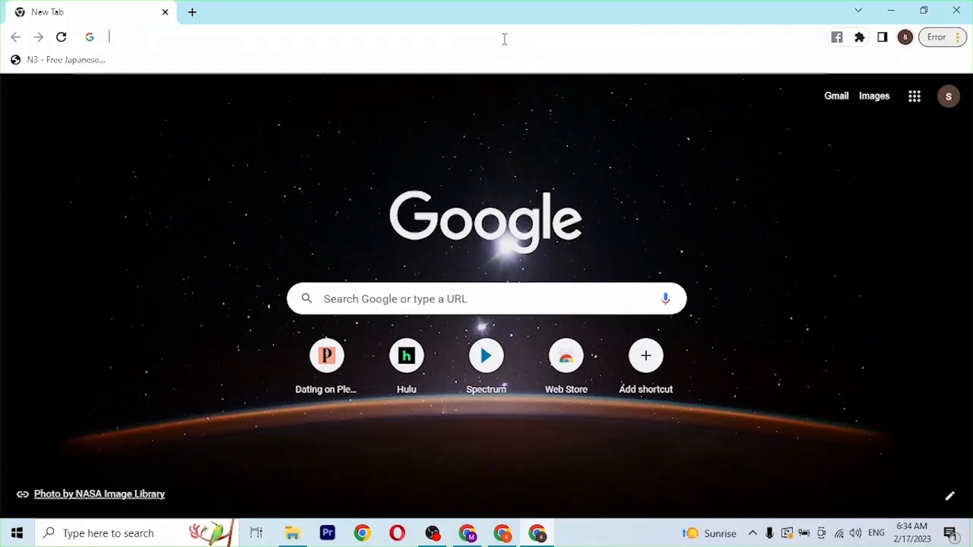
Go to cash.app and scroll down its home page
type("cash.app")
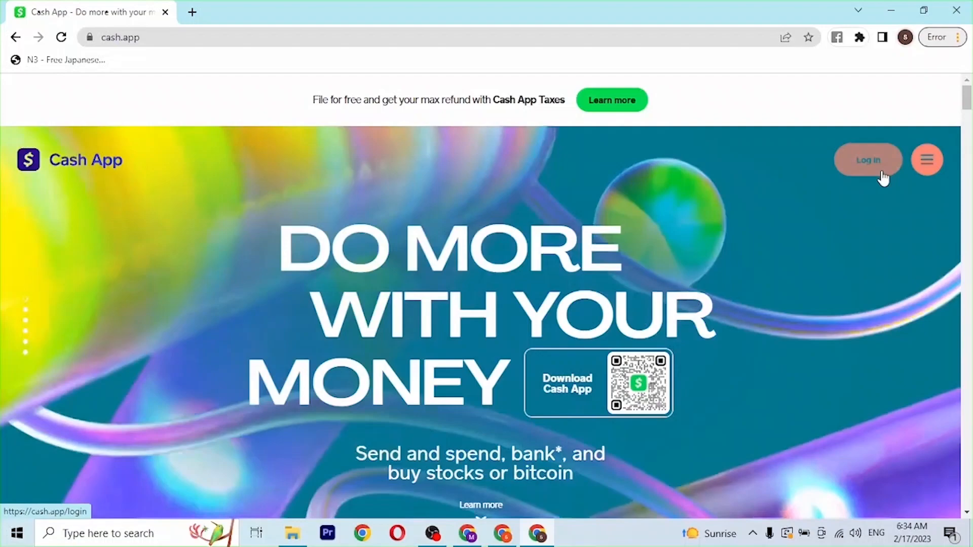
scroll("down", 3)
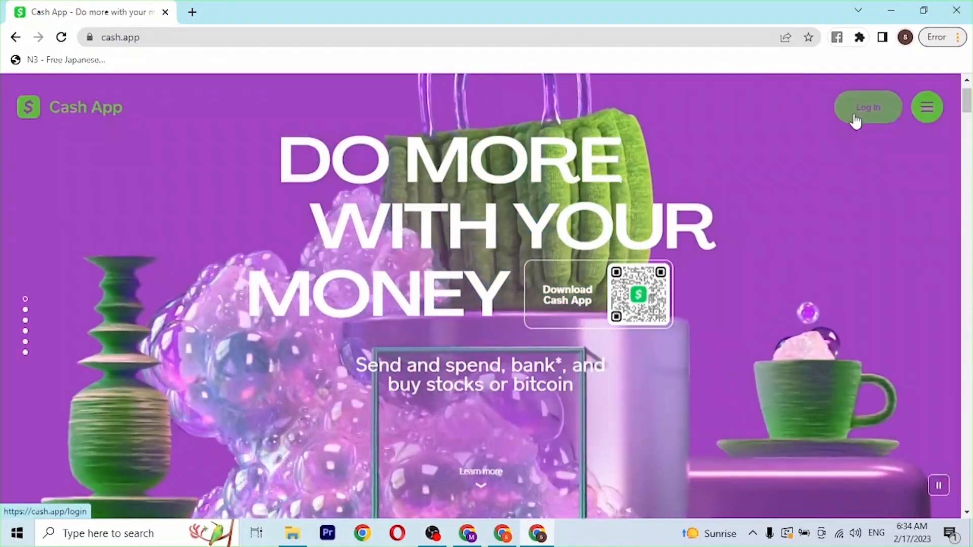
left_click(867, 107)
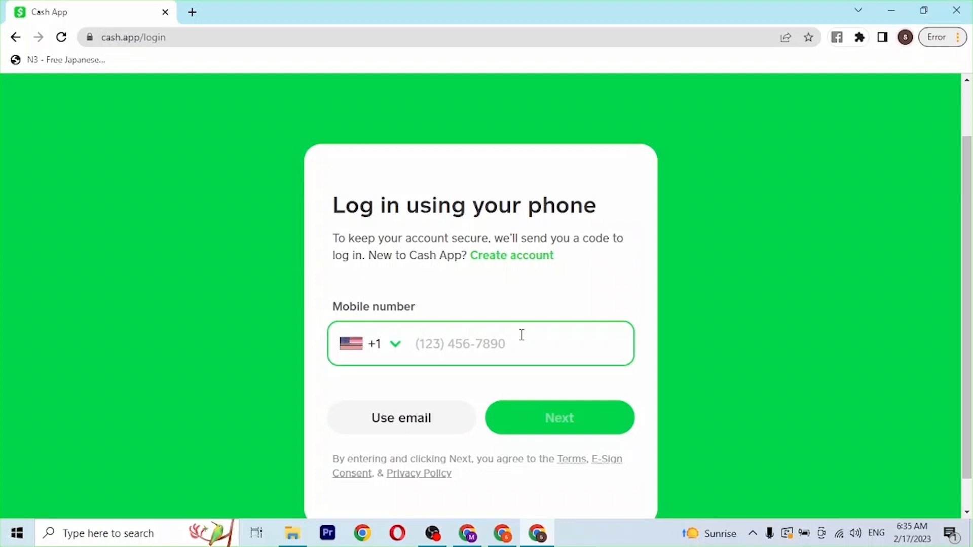
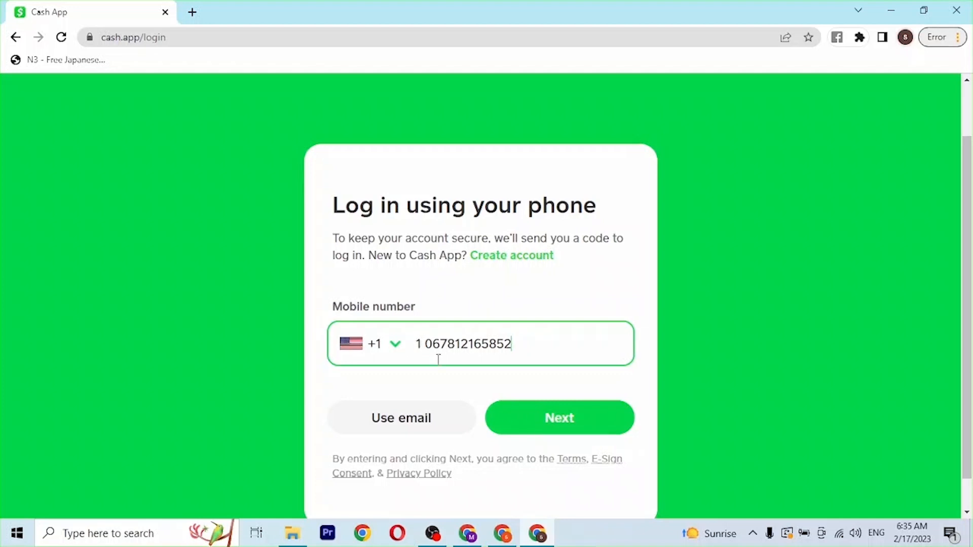
mouse_move(523, 401)
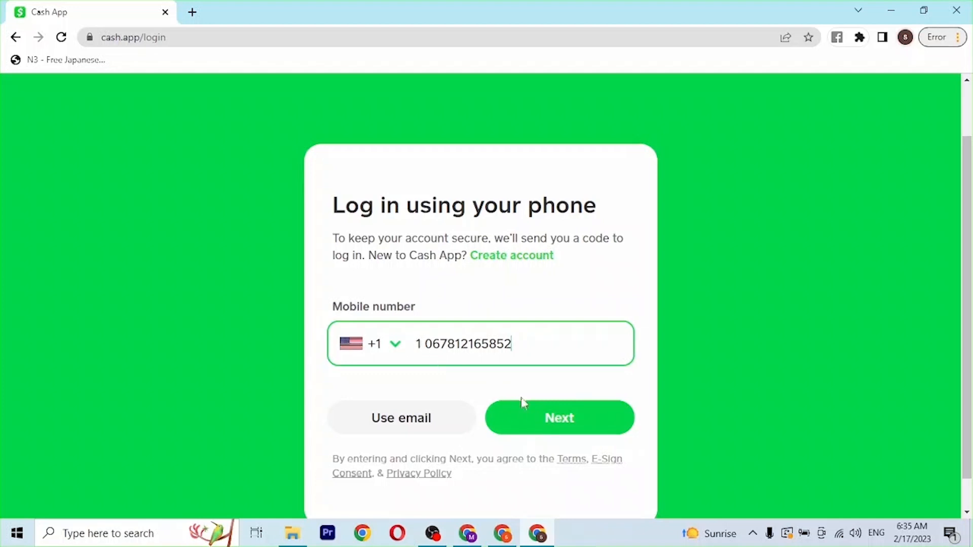
mouse_move(536, 417)
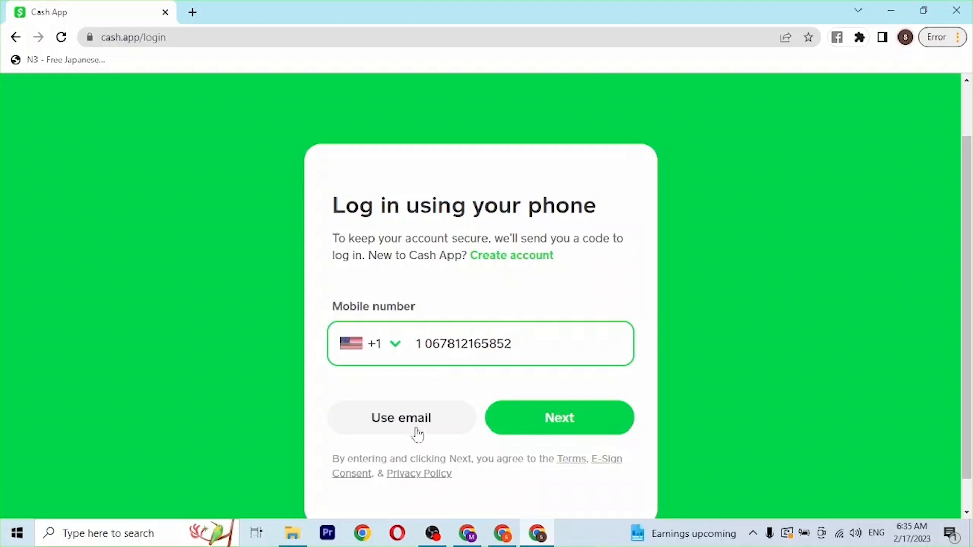
Switch to email login and pick the suggested email address starting with 'sud'
left_click(401, 418)
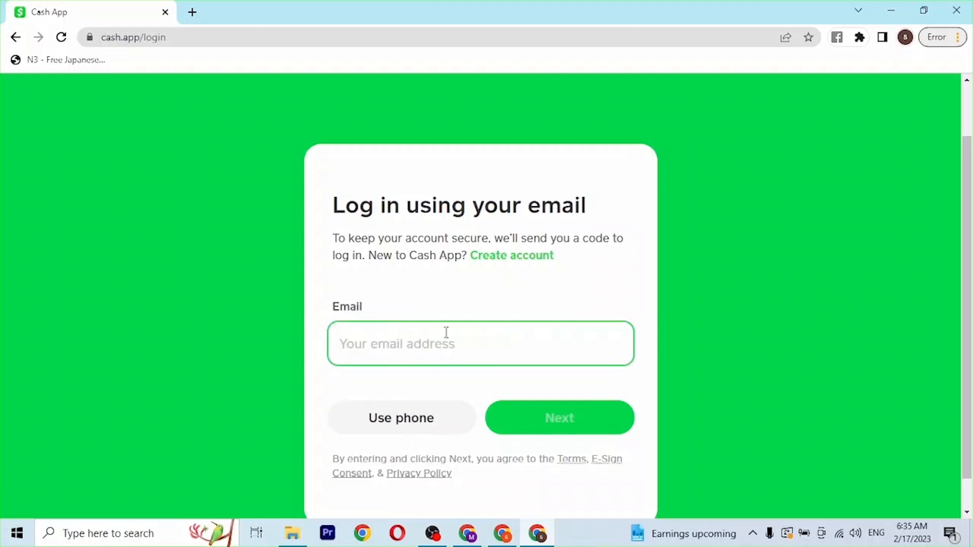
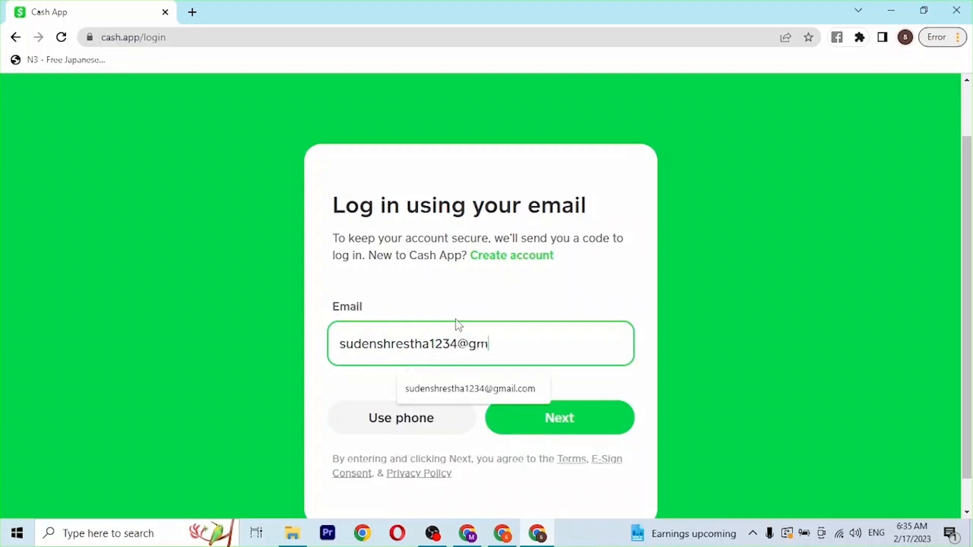
left_click(470, 389)
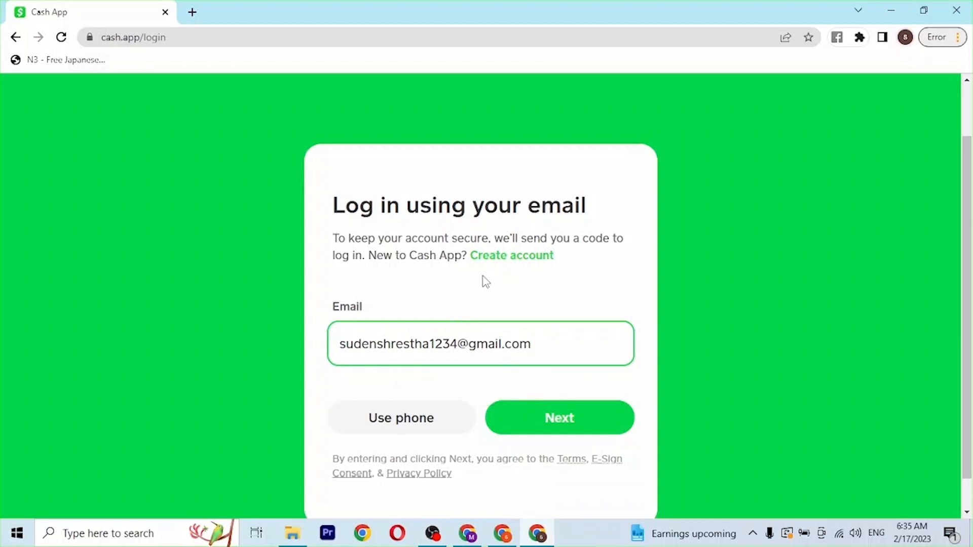
left_click(530, 344)
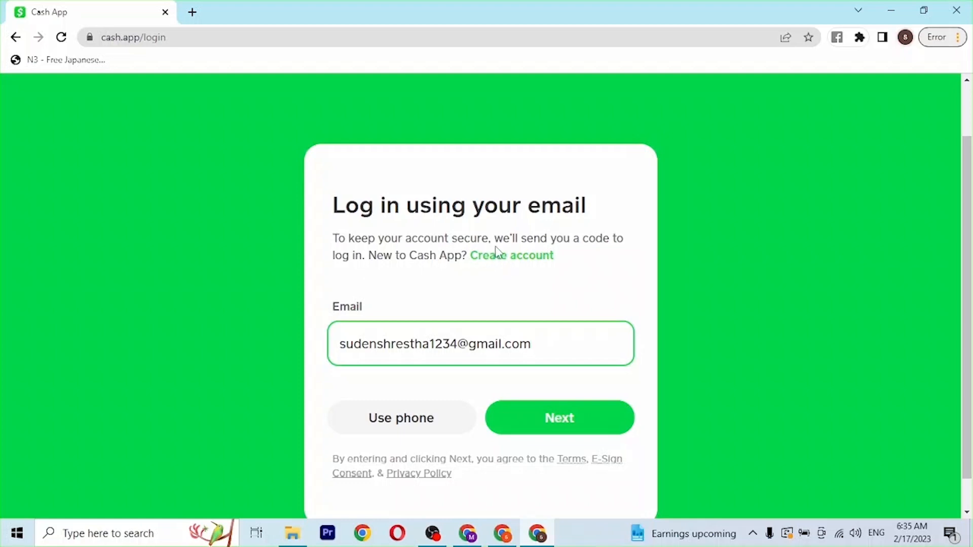
mouse_move(503, 261)
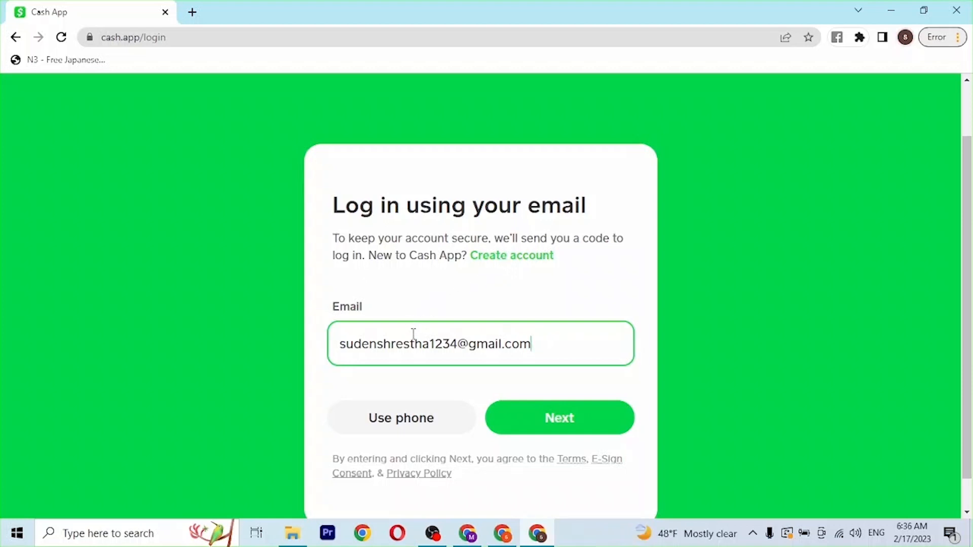
Submit the email, then start entering the confirmation code with '35'
left_click(559, 418)
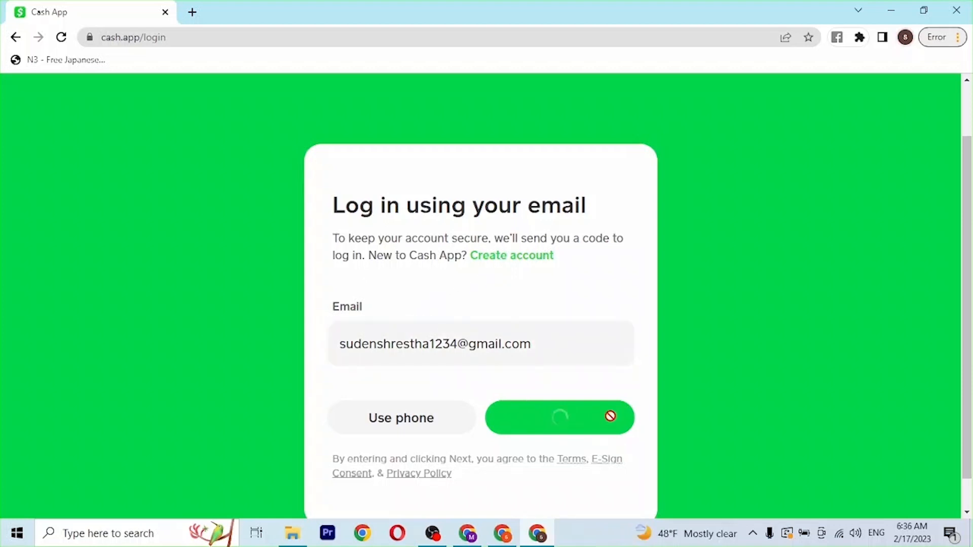
left_click(558, 417)
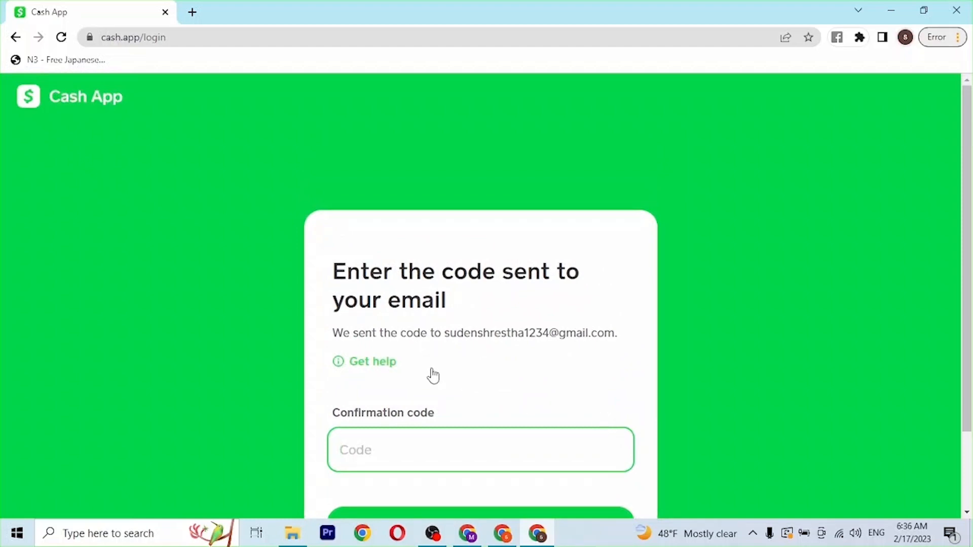
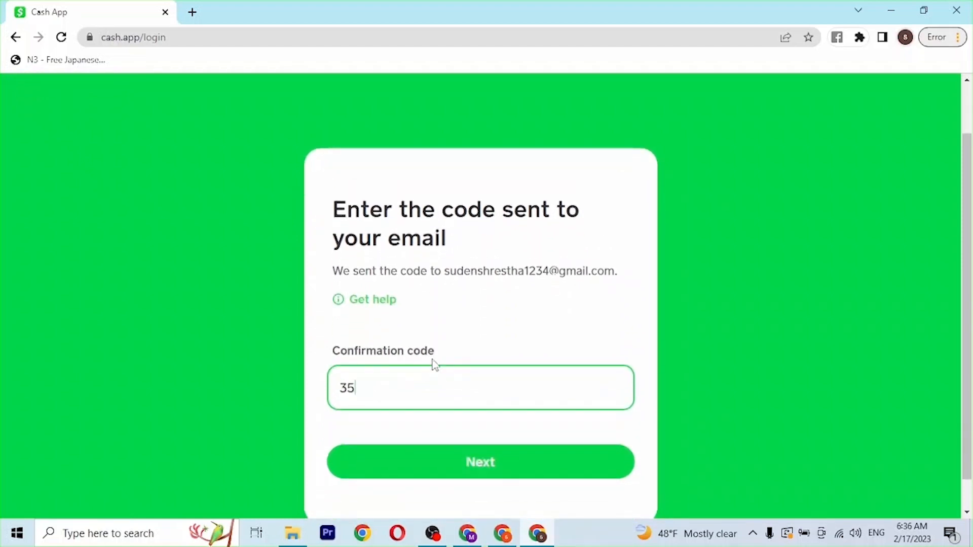